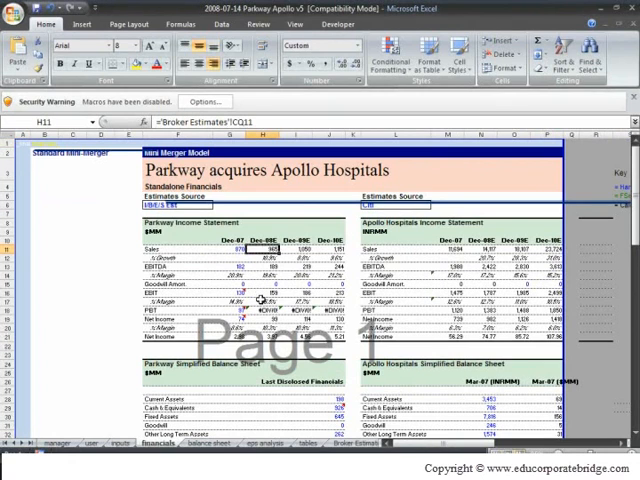
# - Move from the pro forma balance sheet to the Broker Estimates sheet
pyautogui.click(268, 448)
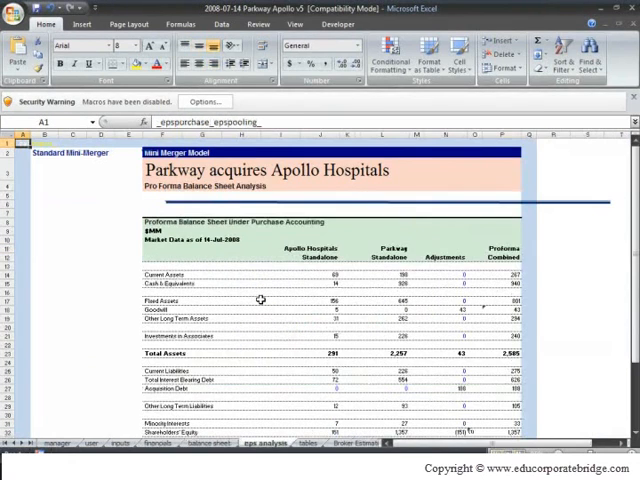
pyautogui.click(322, 442)
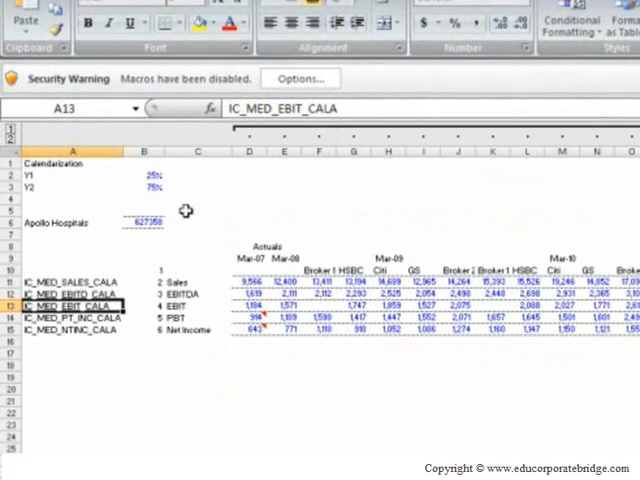
pyautogui.click(144, 176)
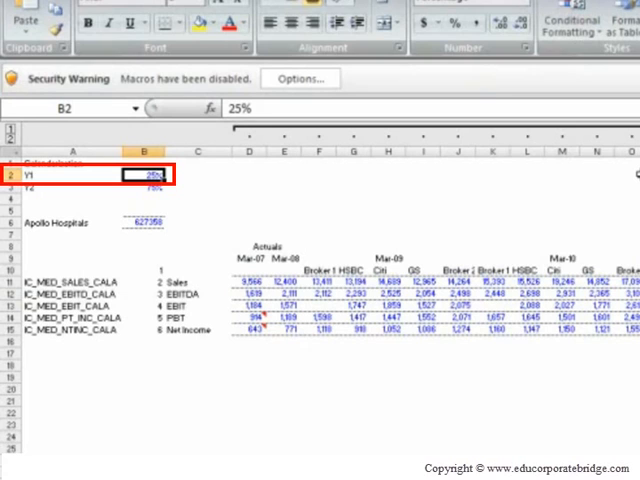
pyautogui.click(144, 188)
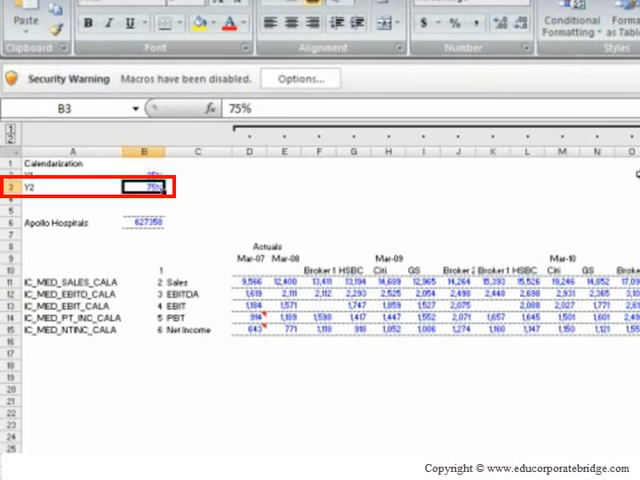
pyautogui.click(142, 220)
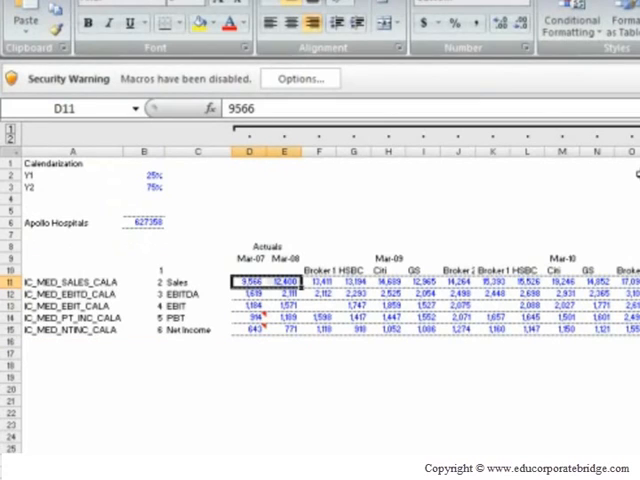
pyautogui.moveTo(258, 276); pyautogui.dragTo(288, 318)
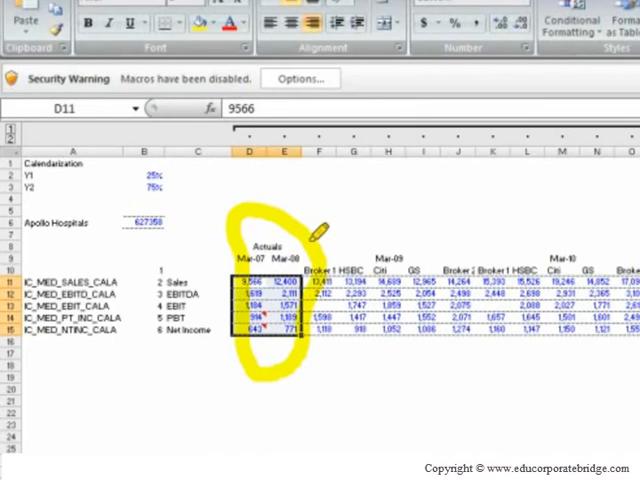
pyautogui.moveTo(590, 212)
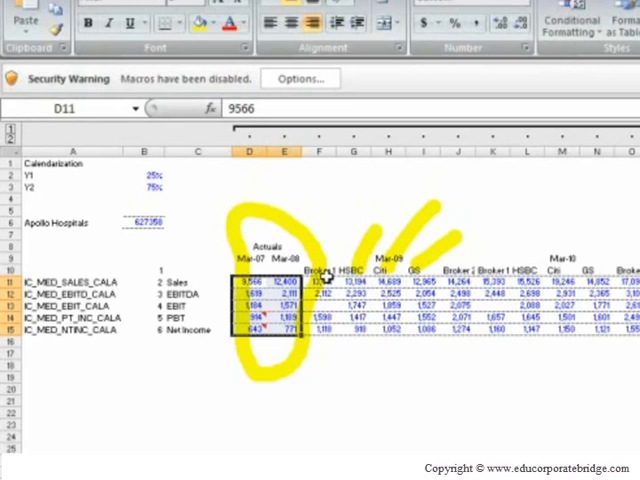
pyautogui.click(320, 280)
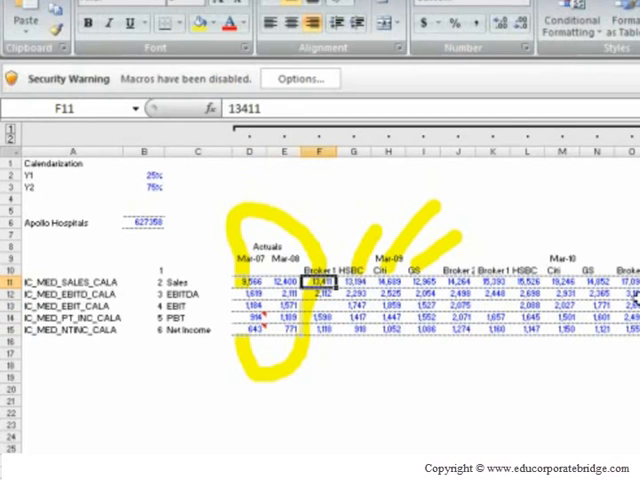
pyautogui.click(318, 270)
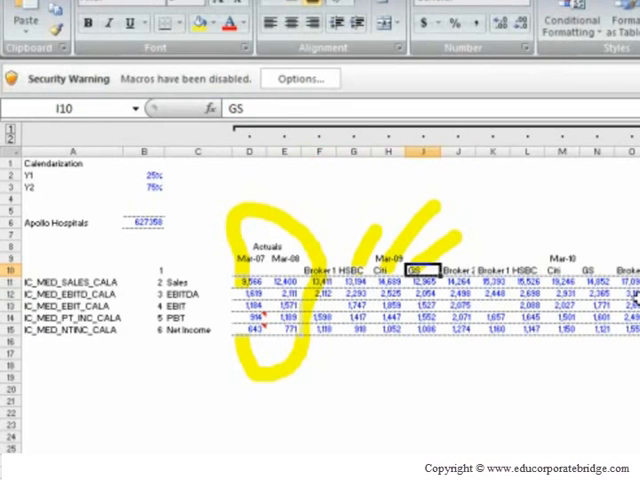
pyautogui.click(318, 268)
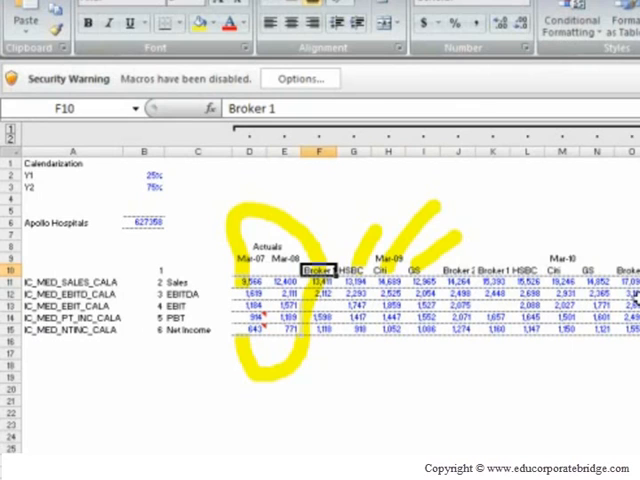
pyautogui.moveTo(318, 268); pyautogui.dragTo(352, 268)
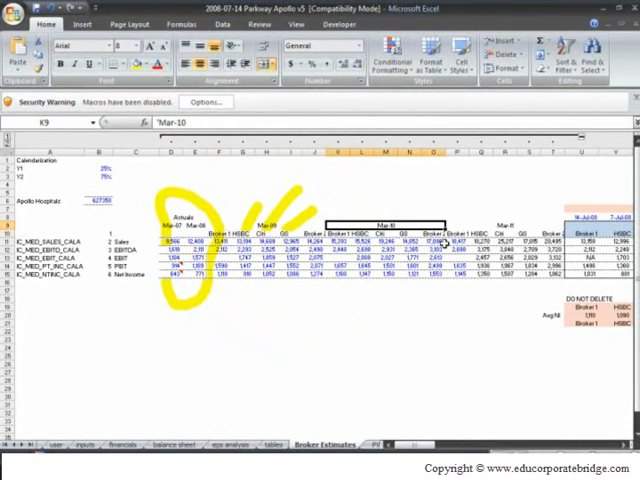
pyautogui.click(196, 240)
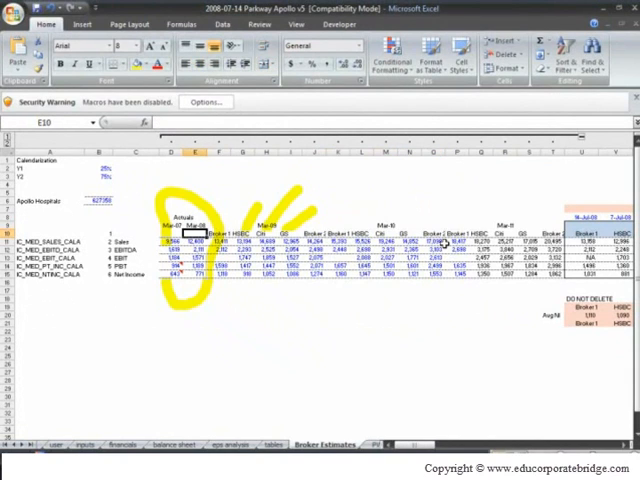
pyautogui.click(216, 232)
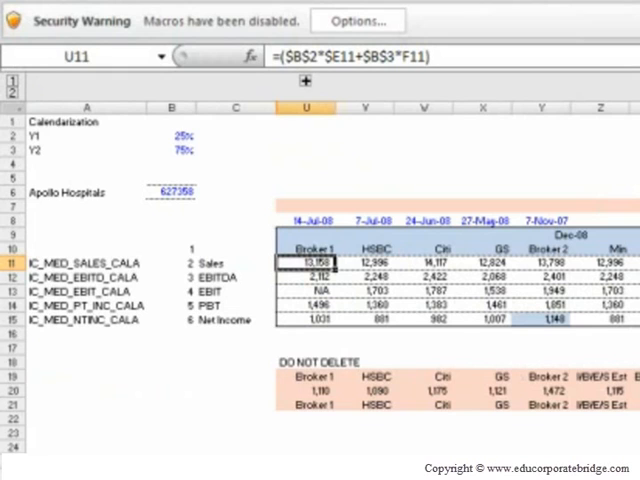
pyautogui.click(308, 246)
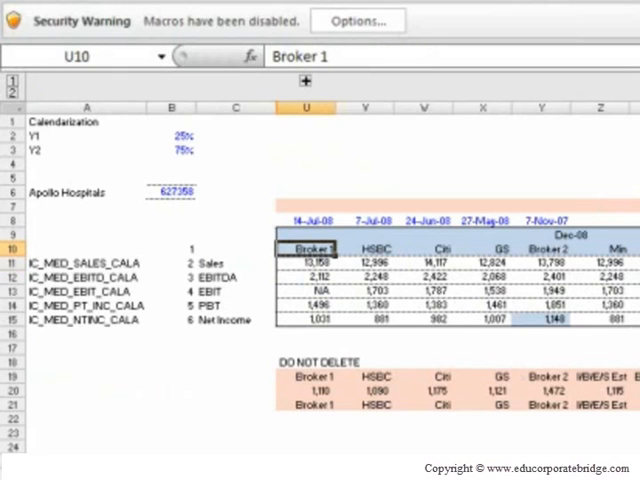
pyautogui.click(310, 236)
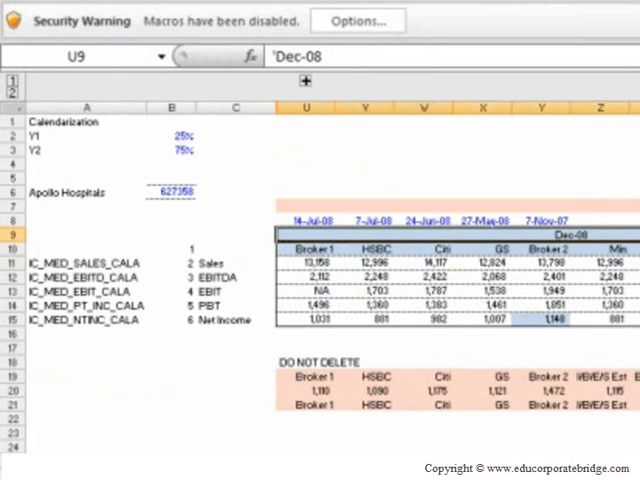
pyautogui.click(172, 262)
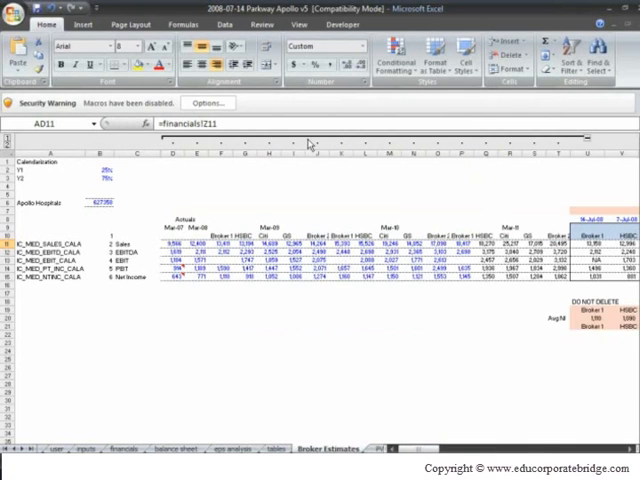
pyautogui.hscroll(3)
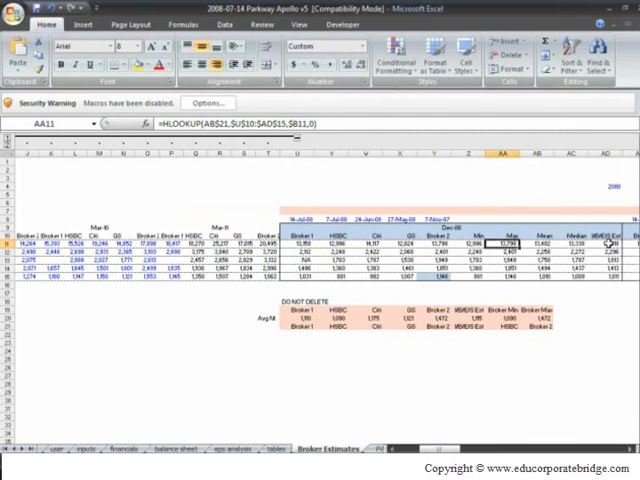
pyautogui.click(604, 244)
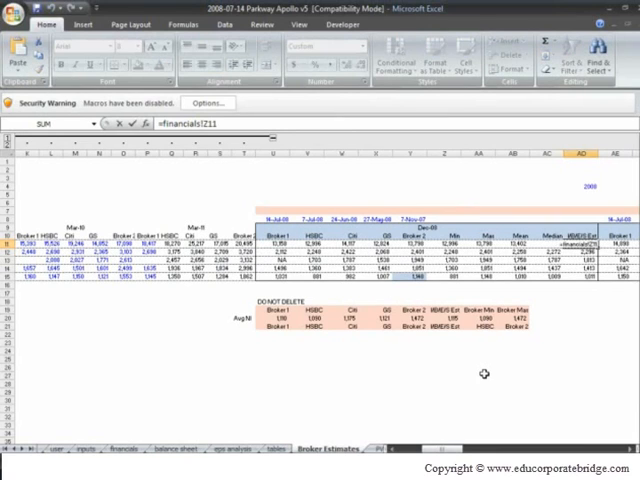
pyautogui.click(584, 244)
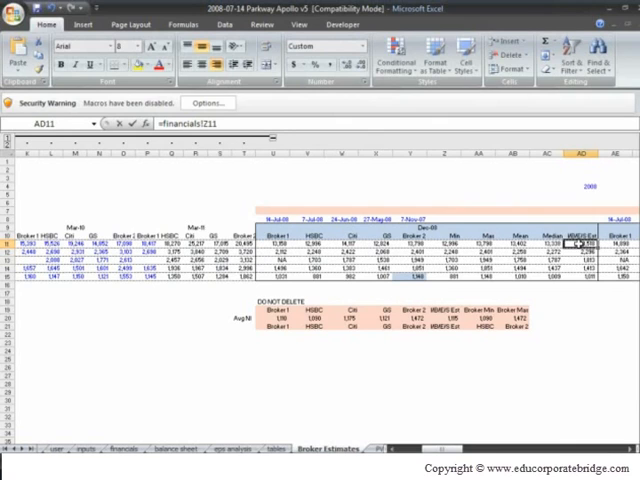